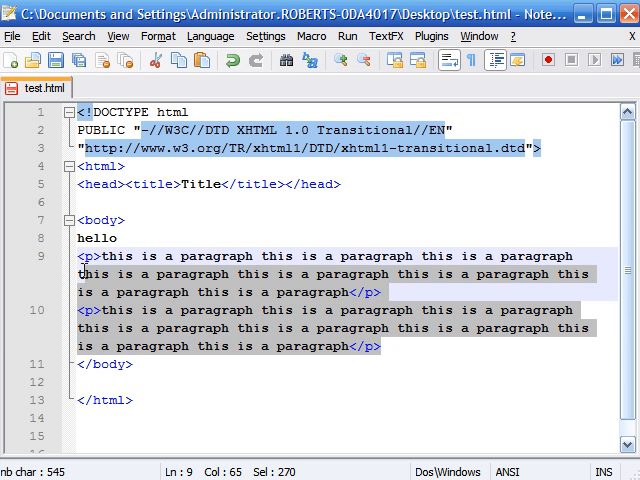
# Step: Deselect the two repeated paragraphs in test.html
pyautogui.click(85, 293)
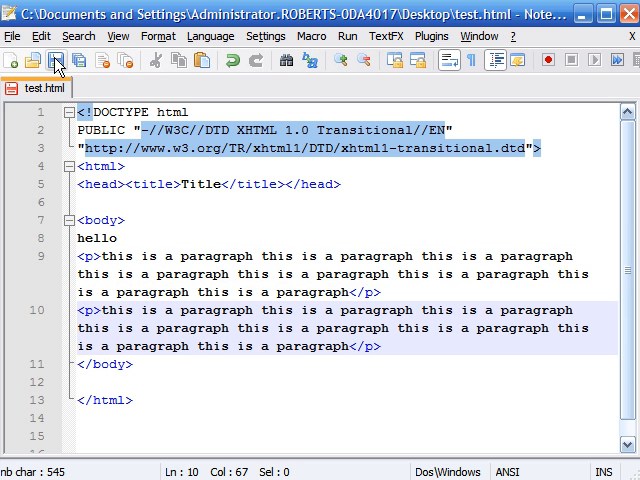
pyautogui.moveTo(372, 103)
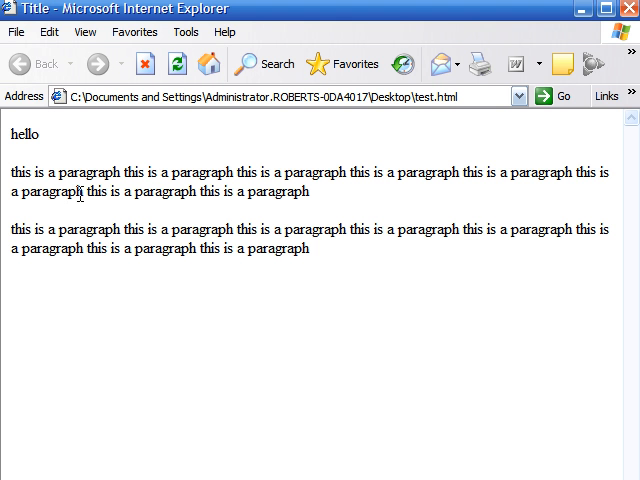
pyautogui.tripleClick(150, 180)
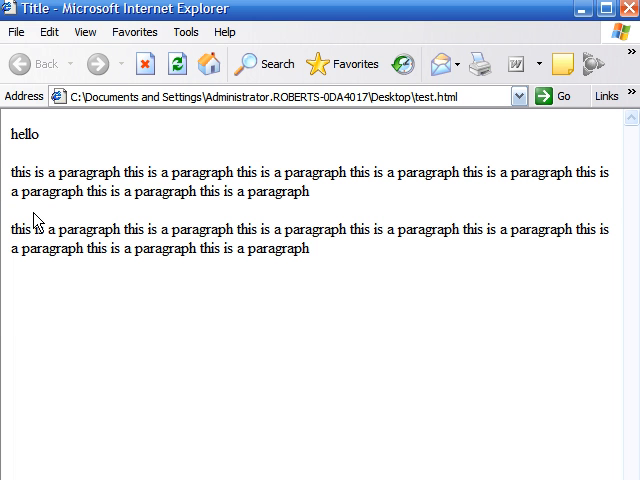
pyautogui.moveTo(330, 207)
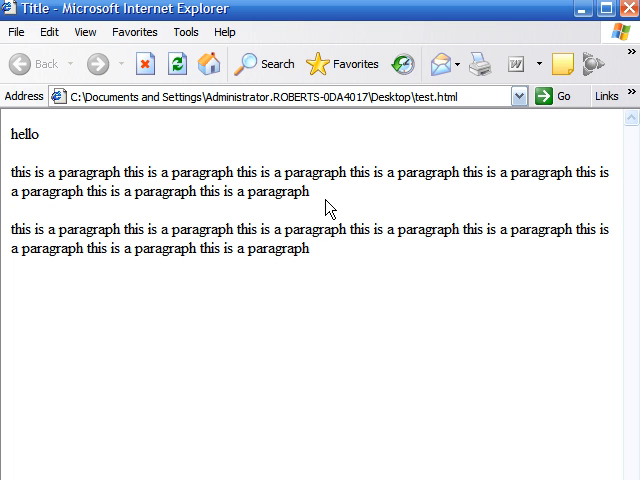
pyautogui.moveTo(37, 163)
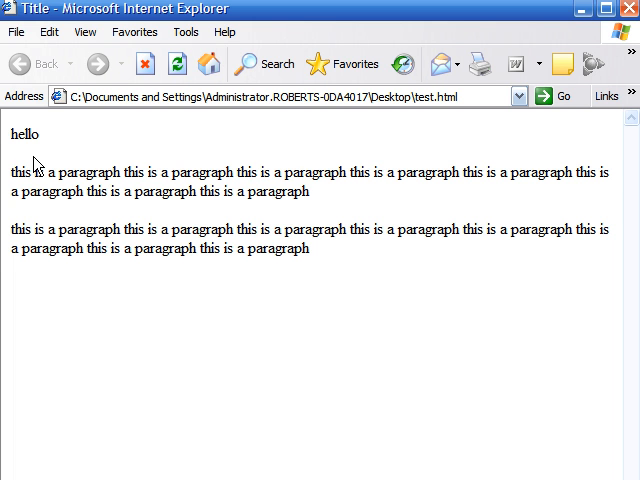
pyautogui.doubleClick(38, 171)
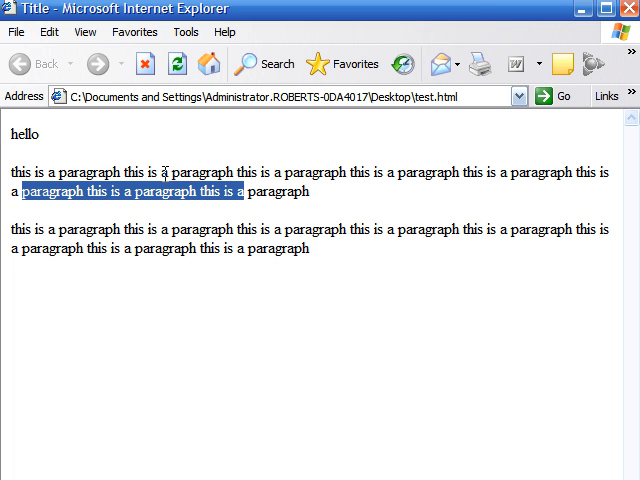
pyautogui.moveTo(491, 135)
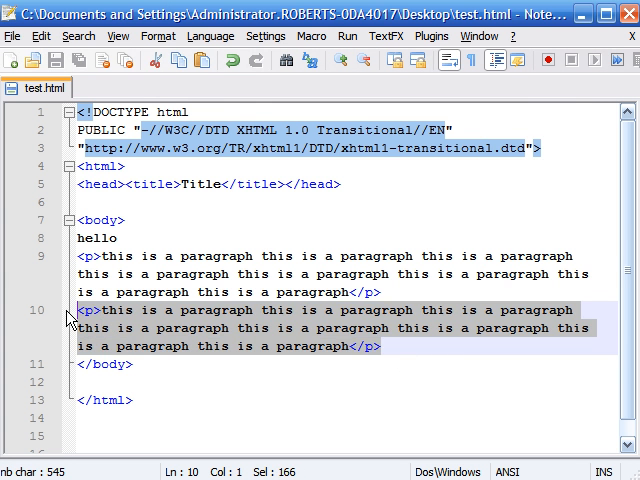
# Step: Delete the second paragraph and place the cursor after the first 'this is a paragraph' on line 9
pyautogui.press('Delete')
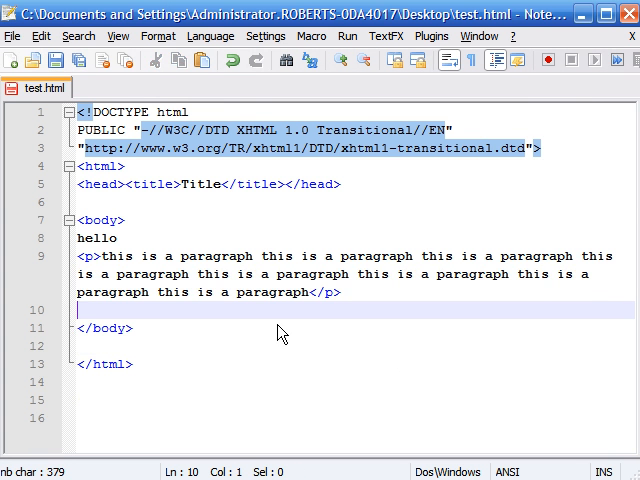
pyautogui.click(268, 257)
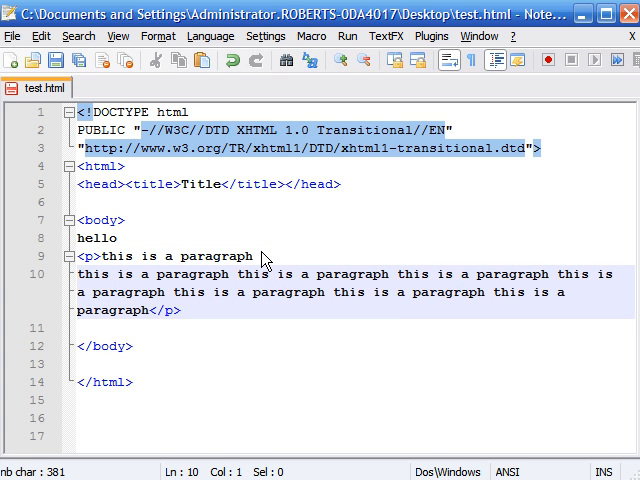
pyautogui.moveTo(170, 265)
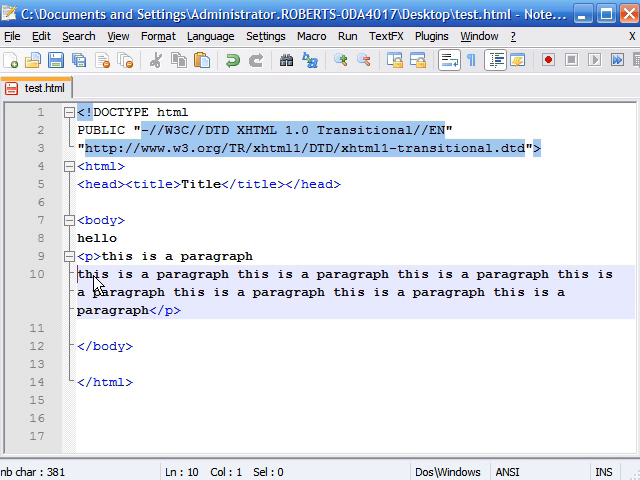
pyautogui.moveTo(187, 322)
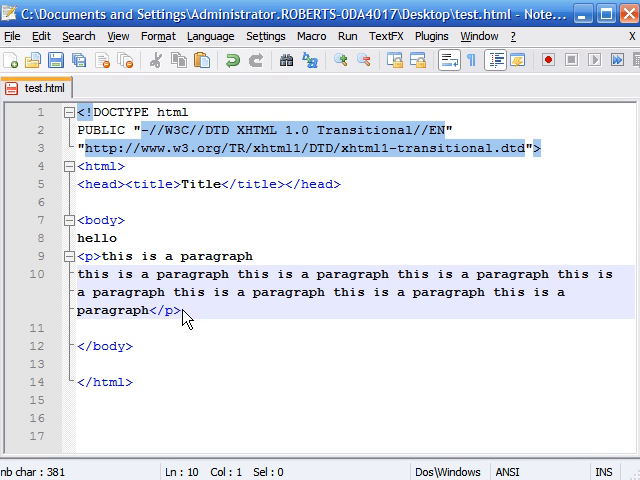
pyautogui.moveTo(260, 265)
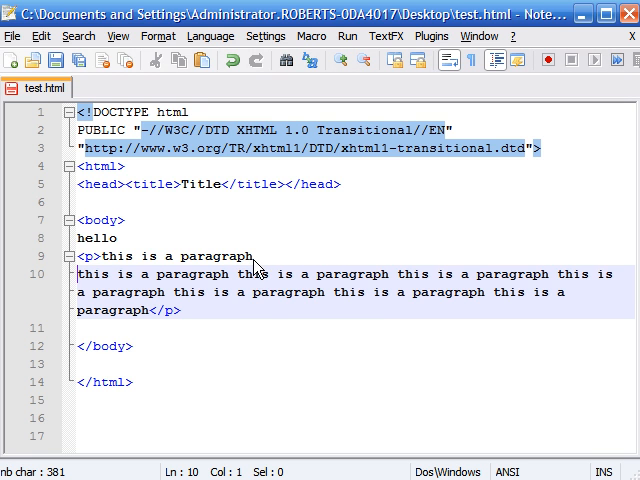
pyautogui.click(264, 256)
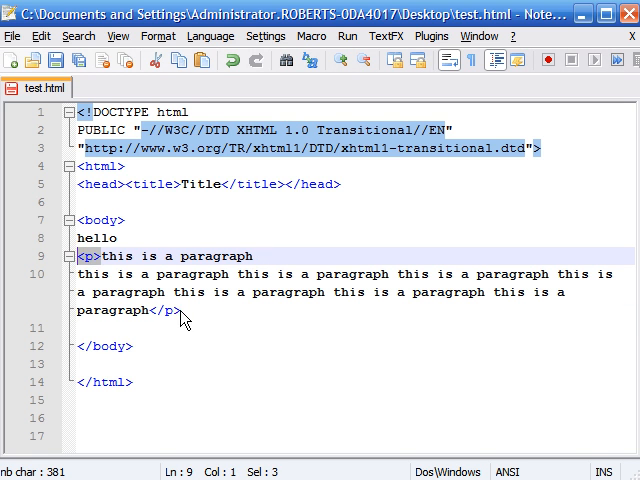
pyautogui.click(265, 257)
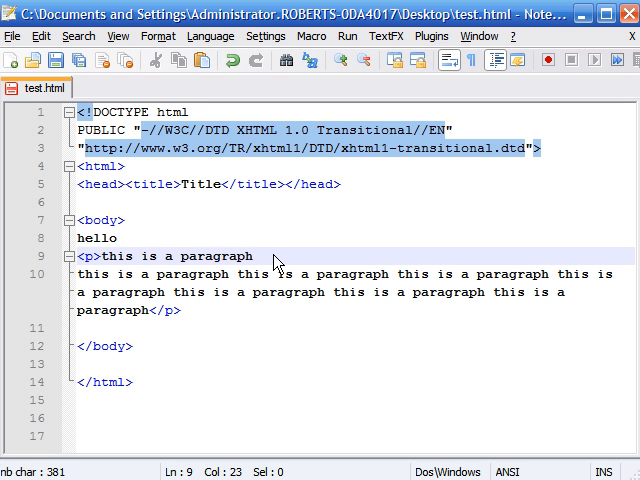
# Step: Type <br/> at the end of line 9, then select text around hello
pyautogui.write('<')
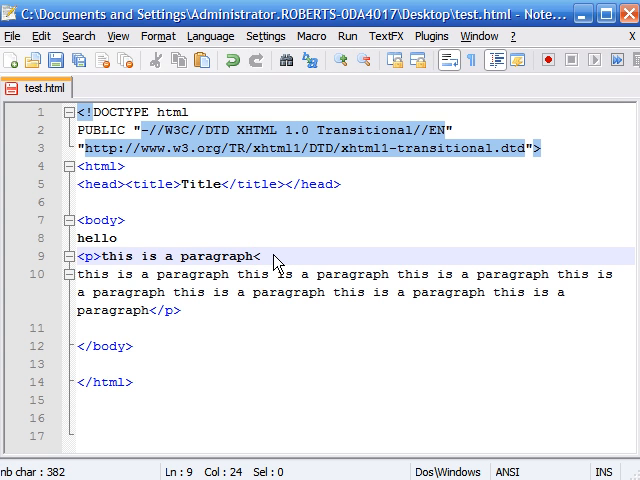
pyautogui.write('br')
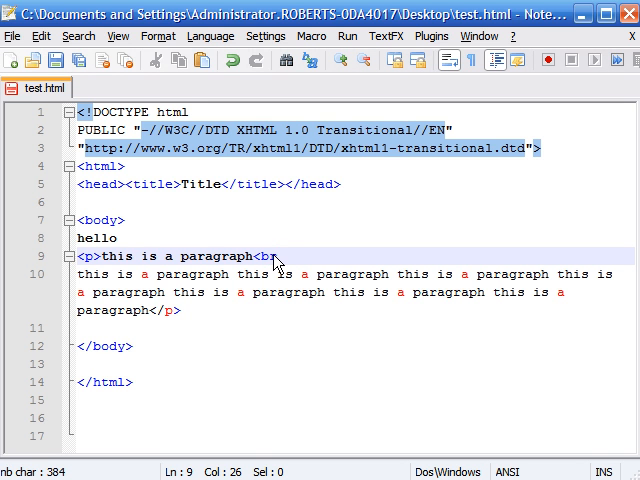
pyautogui.write('>')
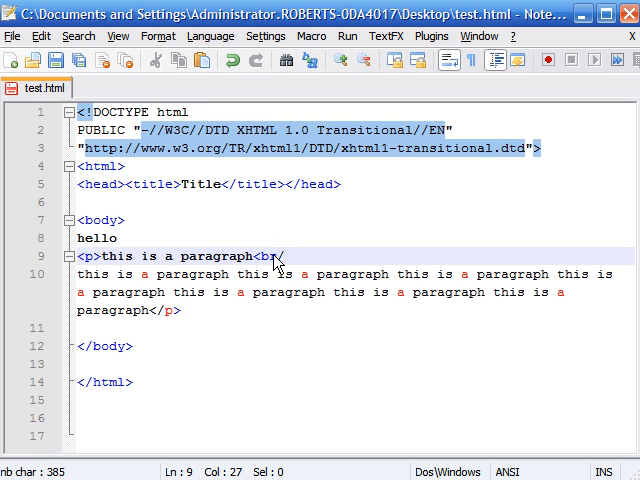
pyautogui.write('>')
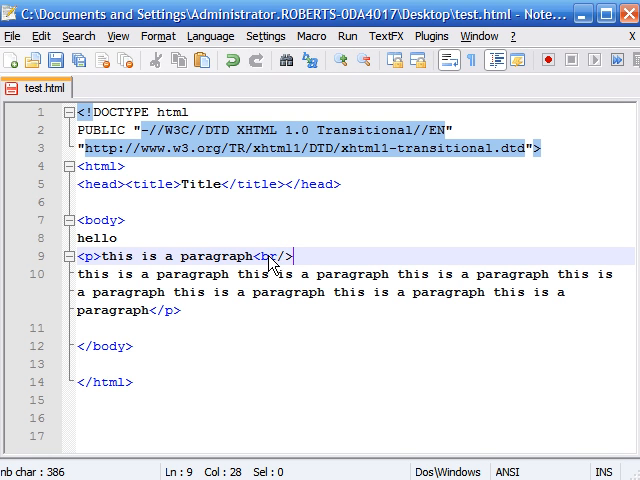
pyautogui.moveTo(122, 245)
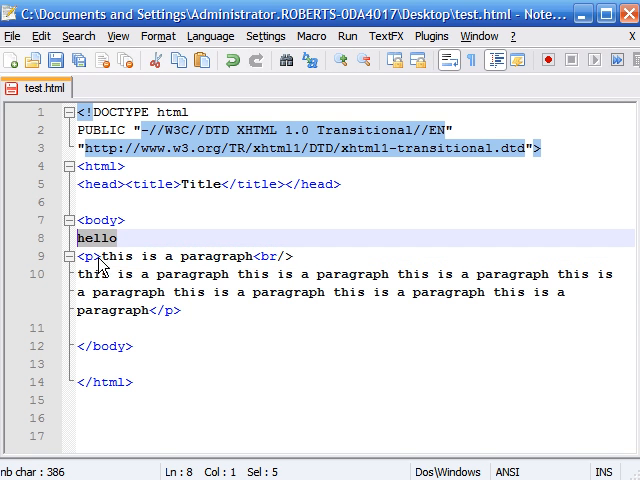
pyautogui.moveTo(75, 238); pyautogui.dragTo(181, 310)
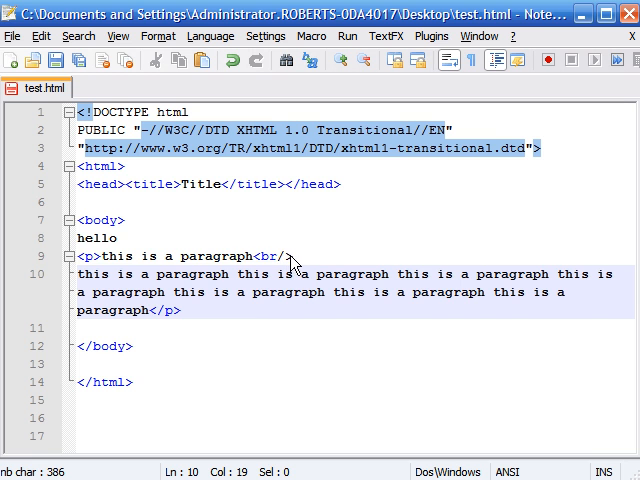
pyautogui.doubleClick(215, 252)
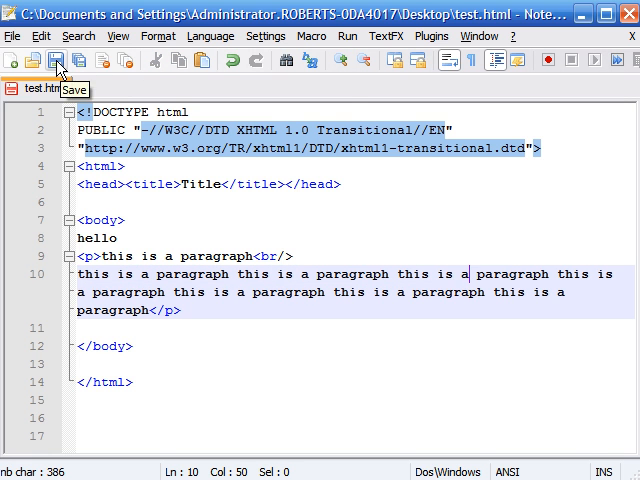
pyautogui.moveTo(370, 110)
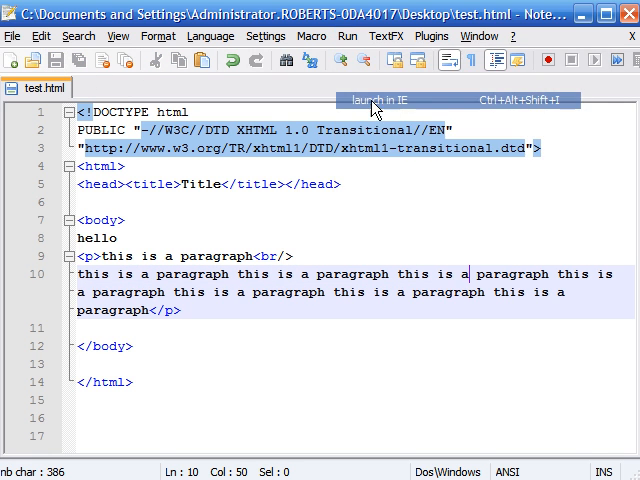
pyautogui.moveTo(235, 244)
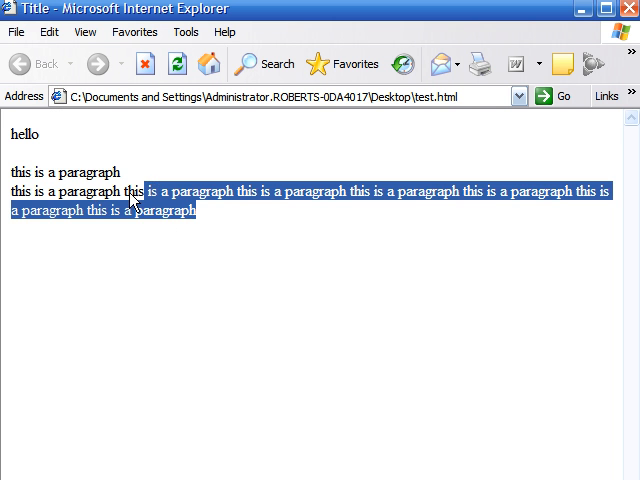
# Step: Highlight the paragraph's second line in Internet Explorer, then deselect it
pyautogui.moveTo(135, 197); pyautogui.dragTo(128, 174)
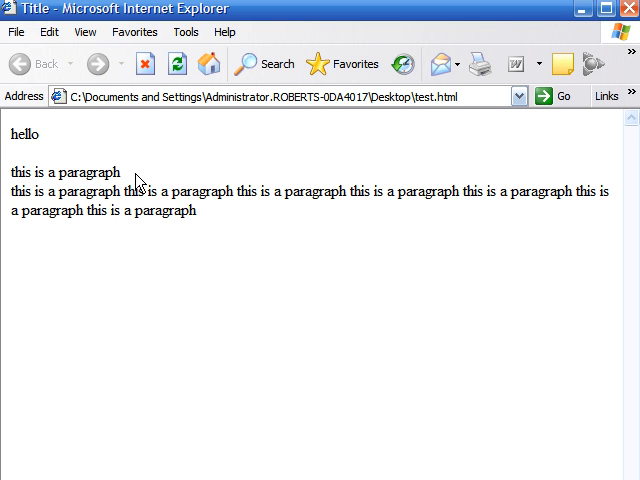
pyautogui.moveTo(37, 158)
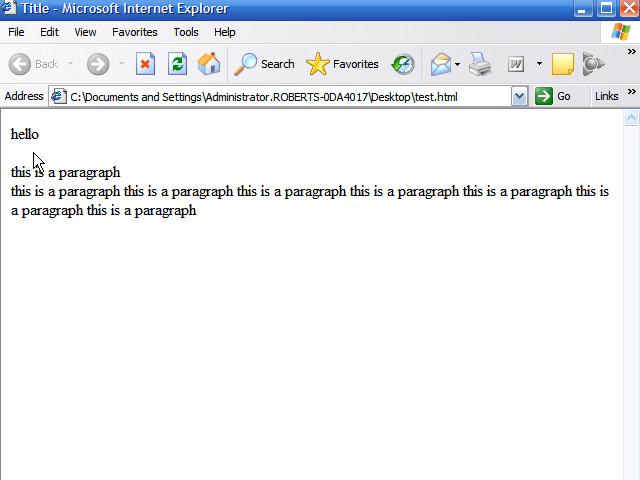
pyautogui.moveTo(80, 195)
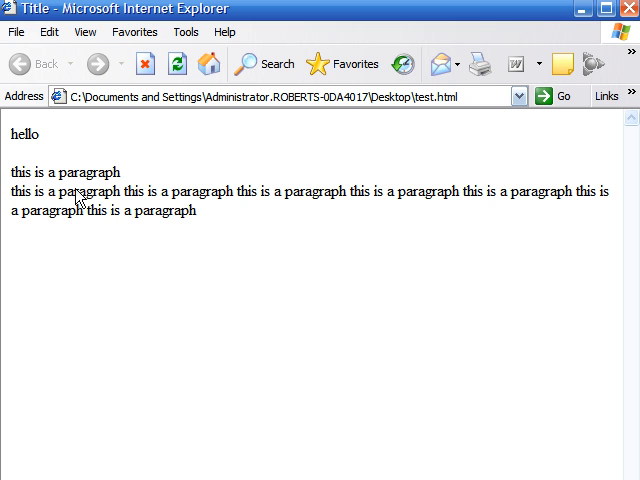
pyautogui.moveTo(27, 160)
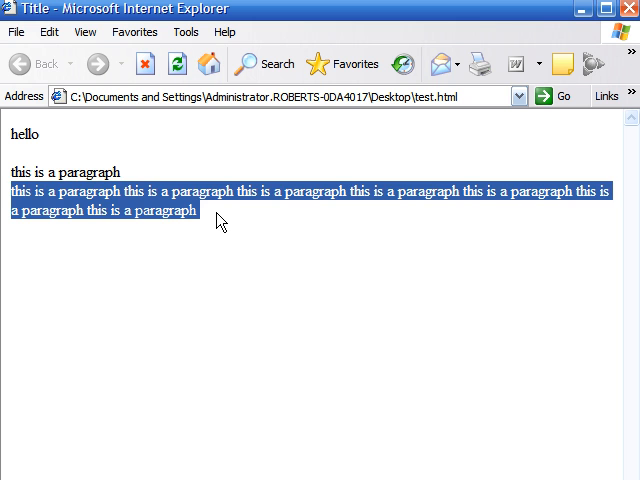
pyautogui.click(205, 228)
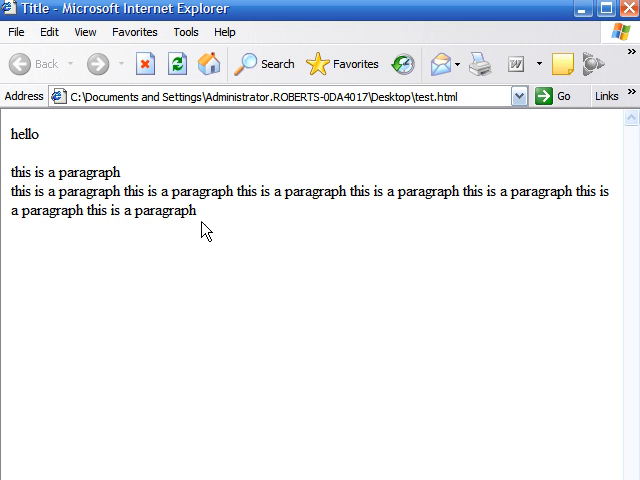
pyautogui.moveTo(221, 227)
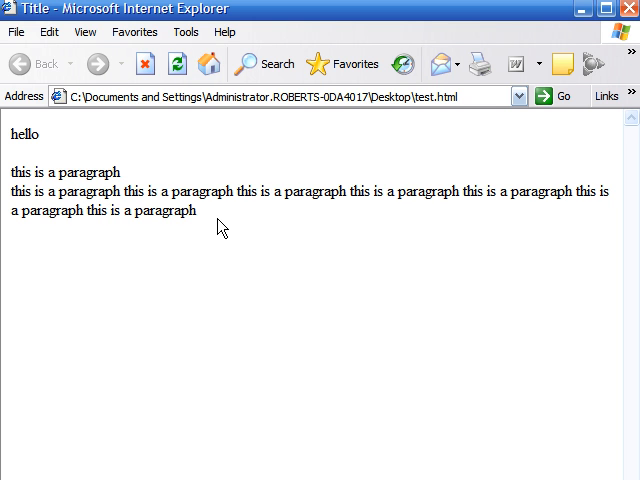
pyautogui.moveTo(168, 221)
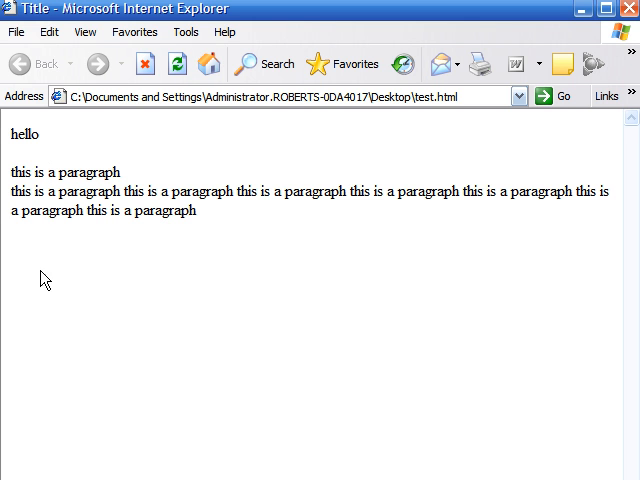
pyautogui.moveTo(315, 342)
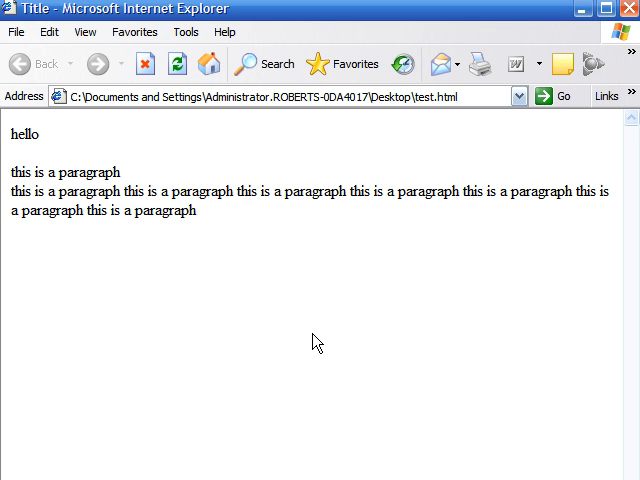
pyautogui.moveTo(312, 222)
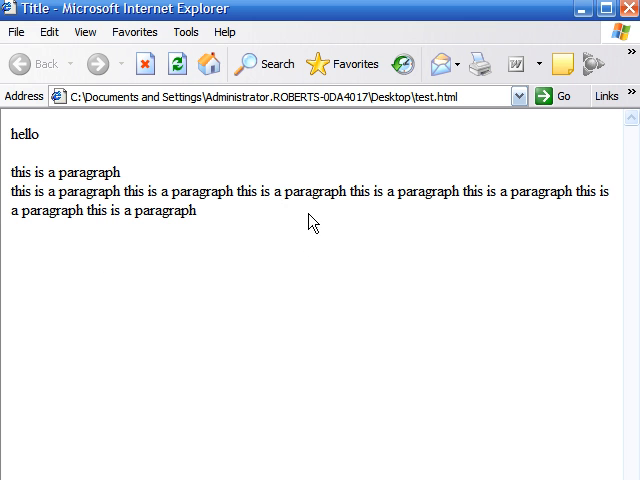
pyautogui.moveTo(598, 258)
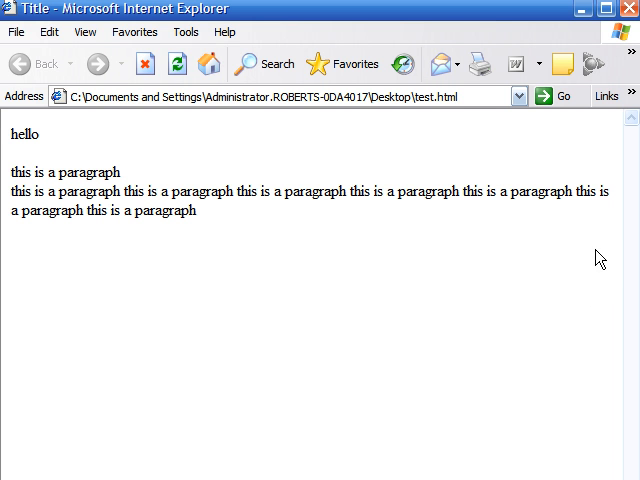
pyautogui.moveTo(588, 245)
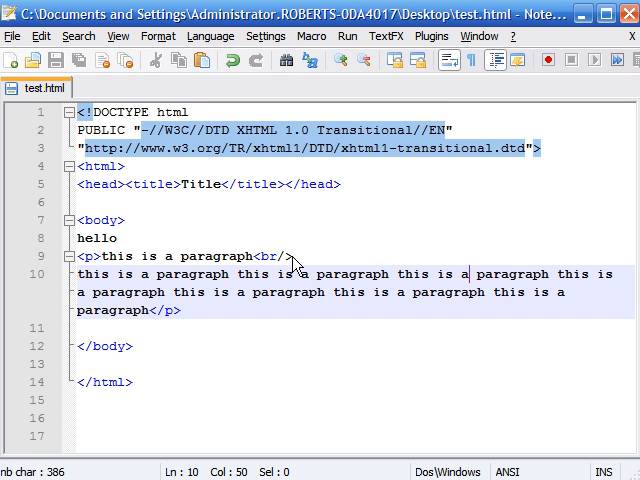
pyautogui.moveTo(100, 270)
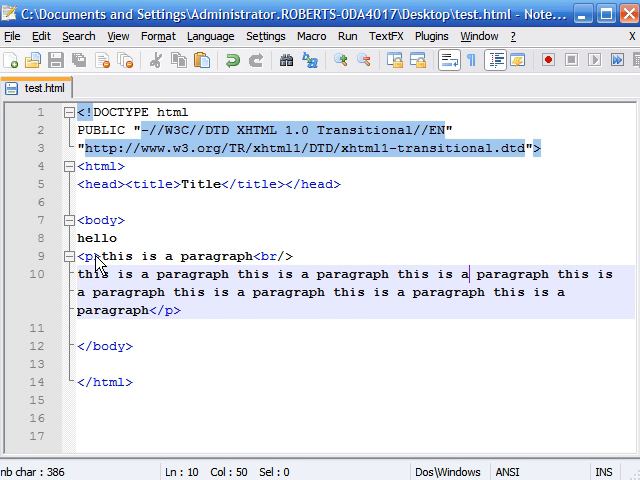
# Step: Add align="center" right after <p in line 9
pyautogui.click(104, 239)
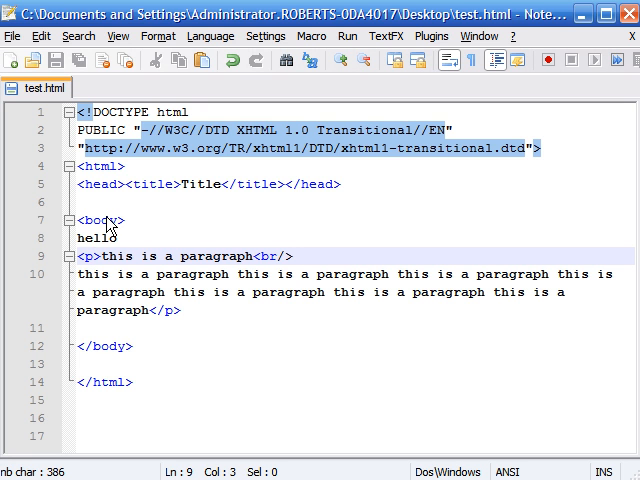
pyautogui.moveTo(118, 227)
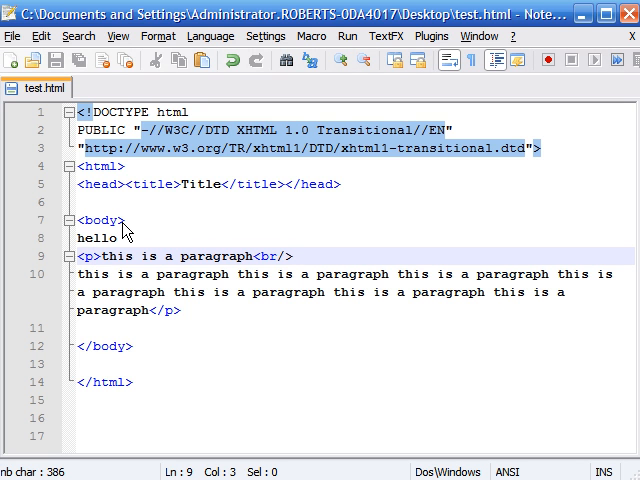
pyautogui.write('align=')
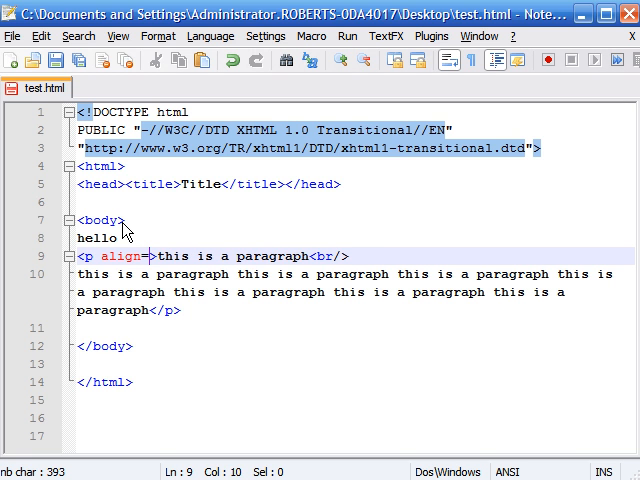
pyautogui.write('"ce')
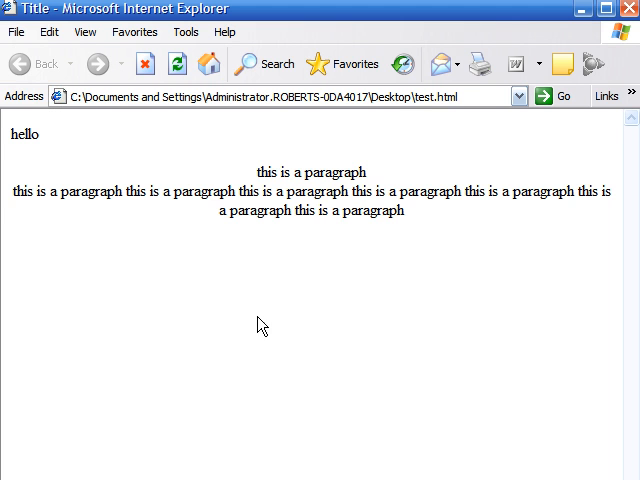
# Step: Reload test.html in Internet Explorer to show the centred paragraph
pyautogui.doubleClick(23, 135)
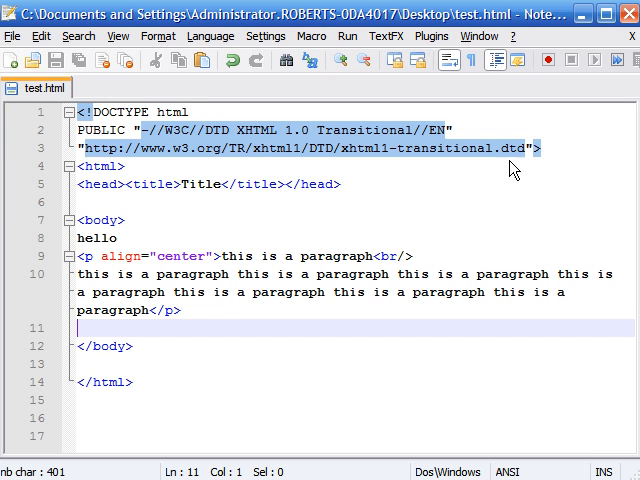
pyautogui.moveTo(182, 298)
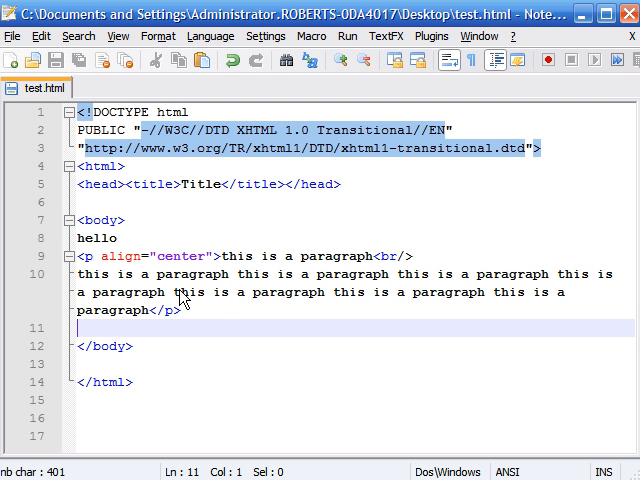
pyautogui.moveTo(295, 235)
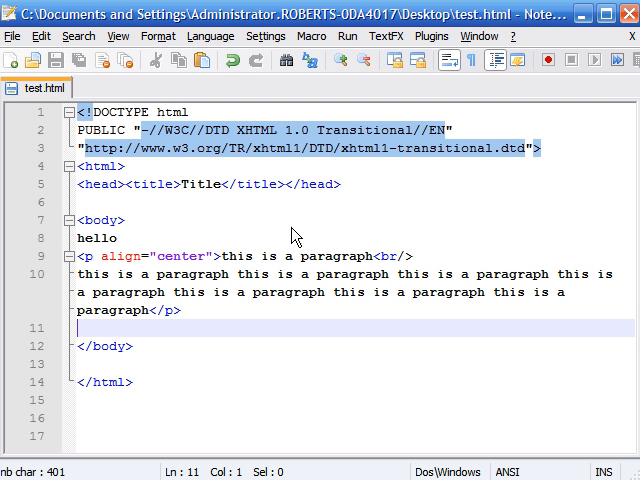
pyautogui.moveTo(586, 224)
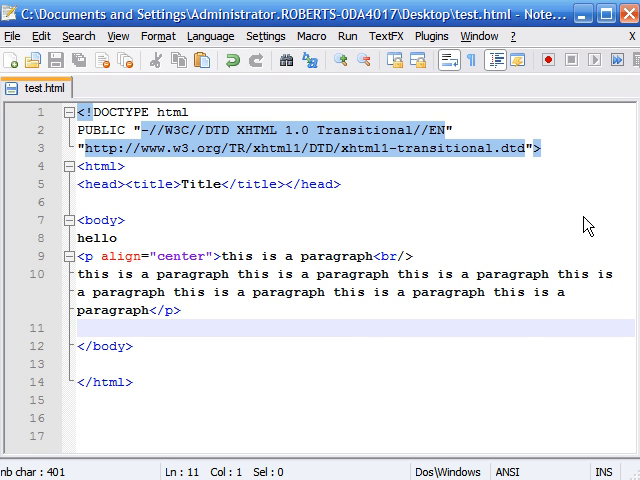
pyautogui.moveTo(512, 248)
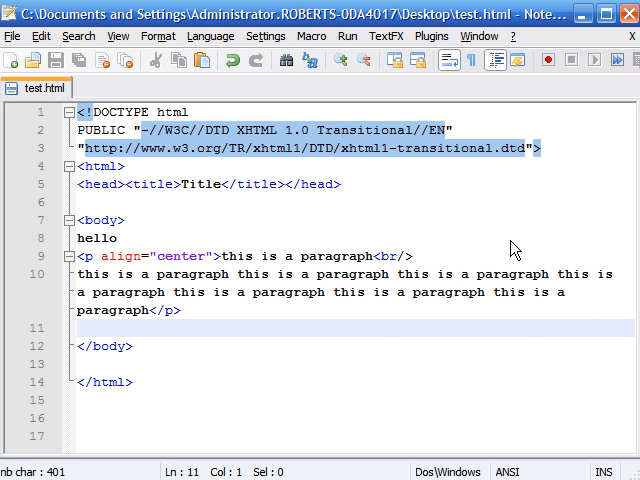
pyautogui.moveTo(266, 252)
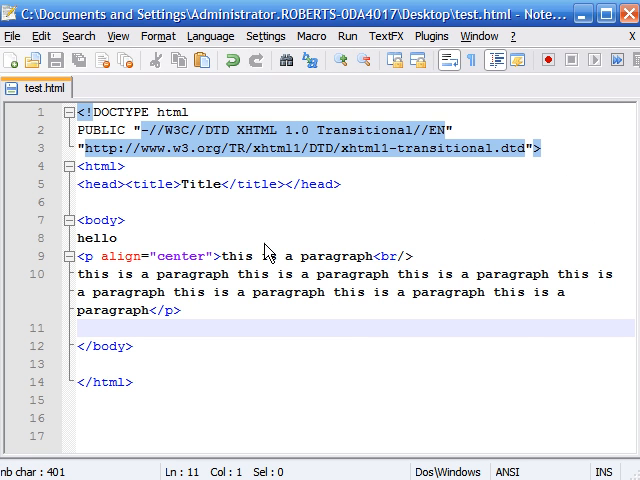
pyautogui.moveTo(90, 193)
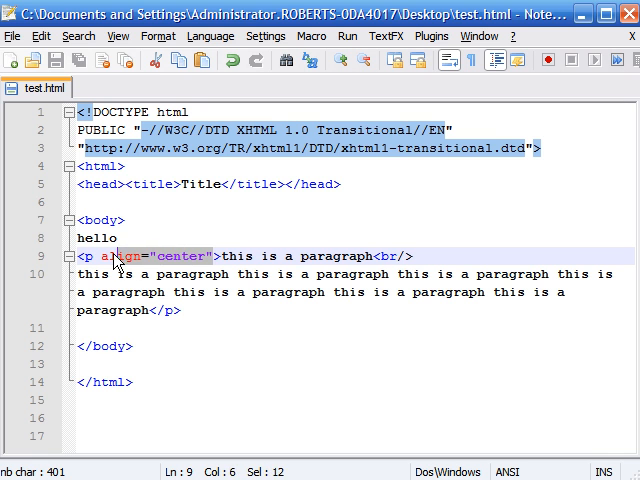
pyautogui.click(150, 256)
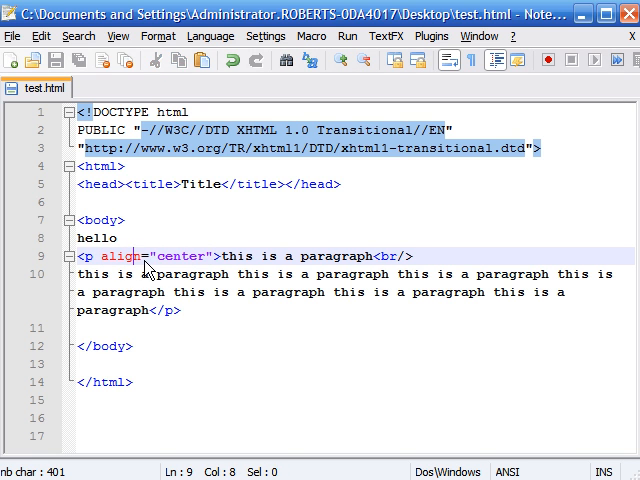
pyautogui.doubleClick(182, 256)
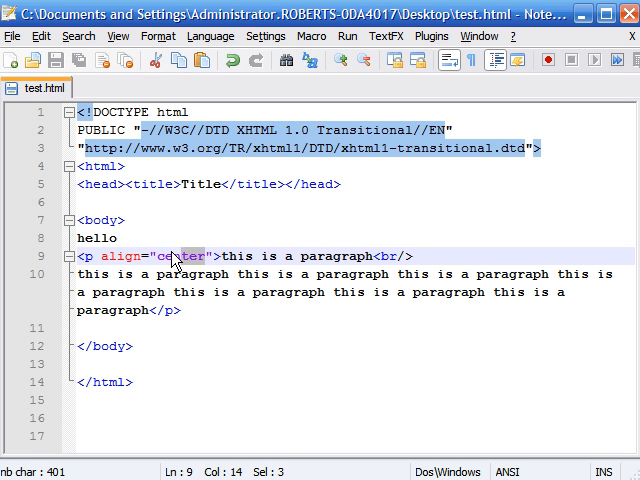
pyautogui.doubleClick(180, 256)
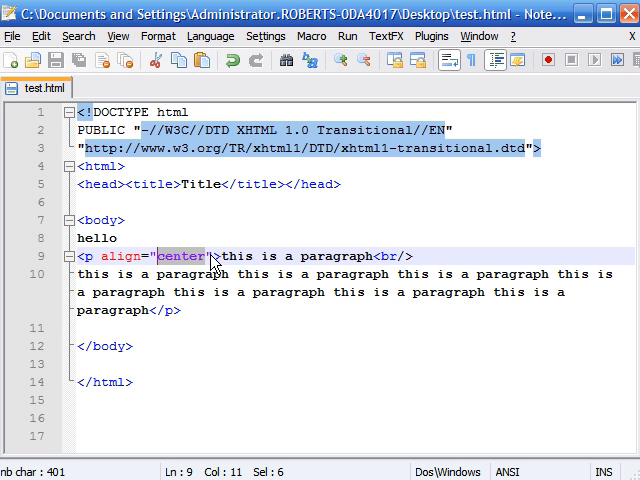
pyautogui.click(220, 257)
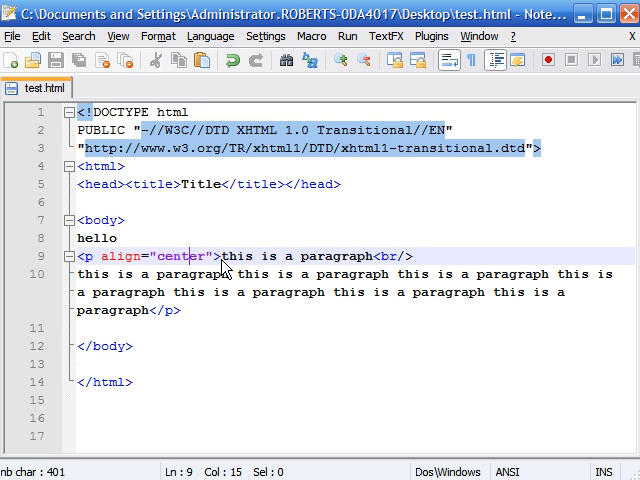